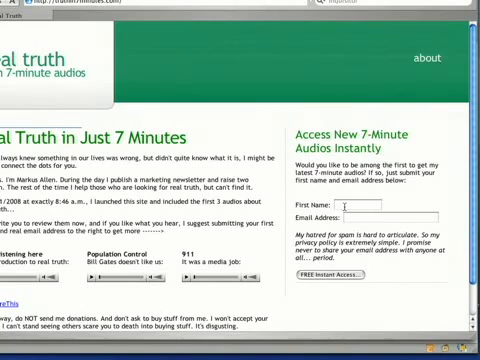
{"action": "type", "text": "Joe"}
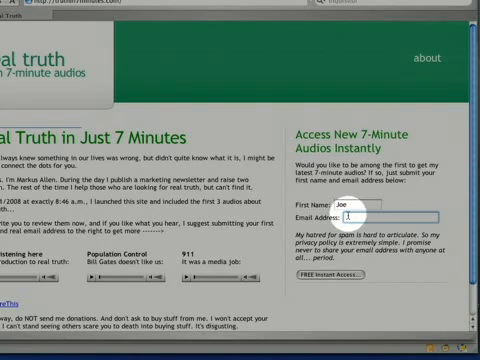
{"action": "type", "text": "Joe"}
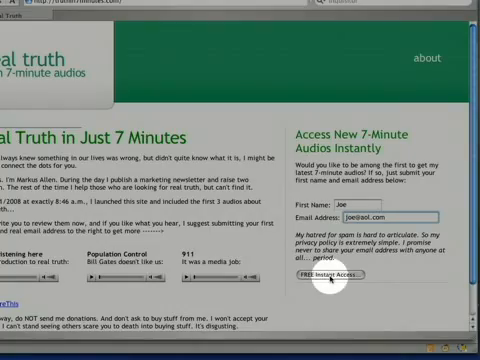
{"action": "left_click", "coordinate": [327, 273]}
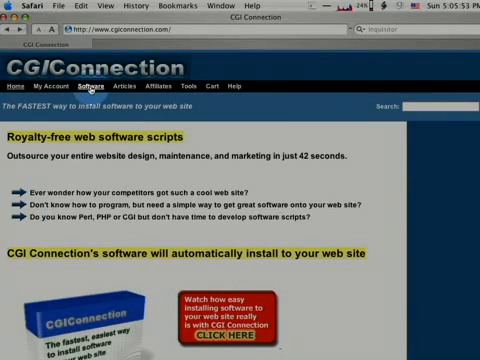
Locate E-mail WhiteLister in the Software archive's E-mail category and get Instant Access
{"action": "left_click", "coordinate": [89, 86]}
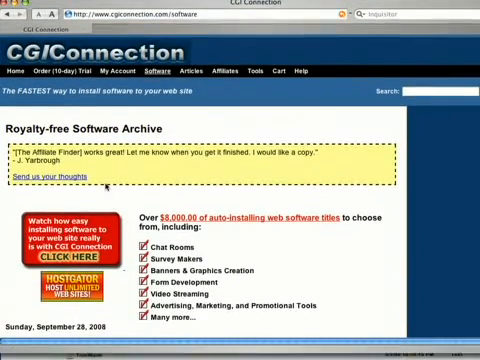
{"action": "scroll", "scroll_direction": "down", "scroll_amount": 3}
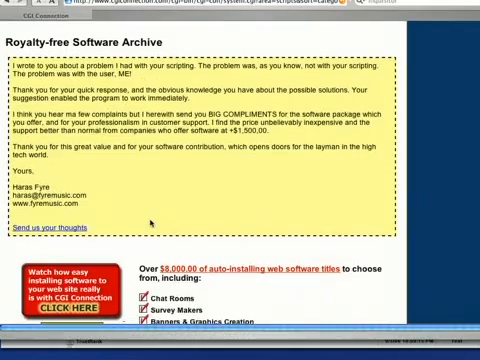
{"action": "scroll", "scroll_direction": "down", "scroll_amount": 3}
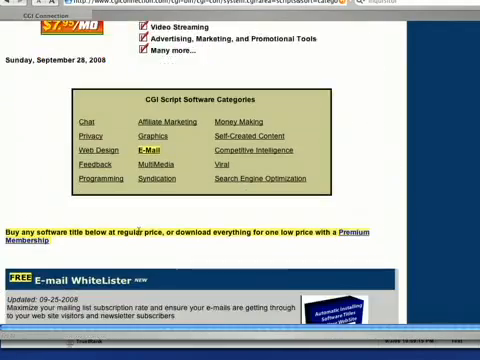
{"action": "scroll", "scroll_direction": "down", "scroll_amount": 3}
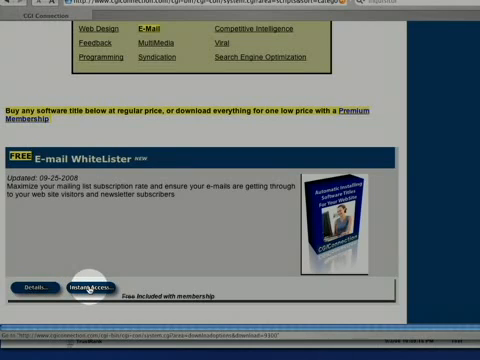
{"action": "left_click", "coordinate": [89, 289]}
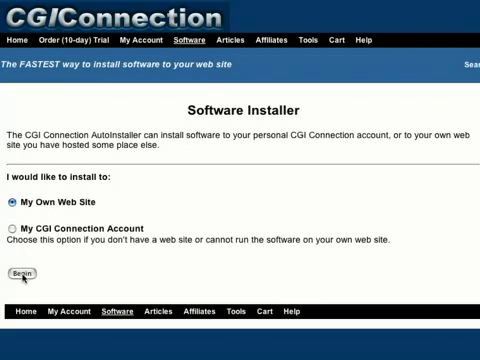
Begin the install to My Own Web Site with URL truthin7minutes.com and its FTP username truthin
{"action": "left_click", "coordinate": [20, 274]}
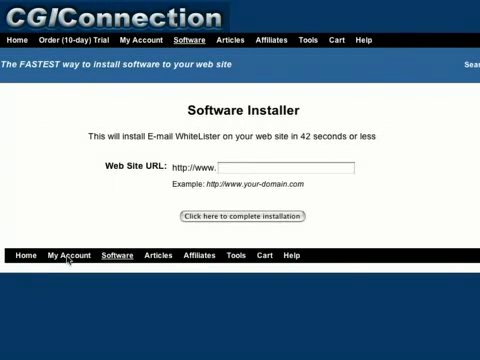
{"action": "left_click", "coordinate": [290, 163]}
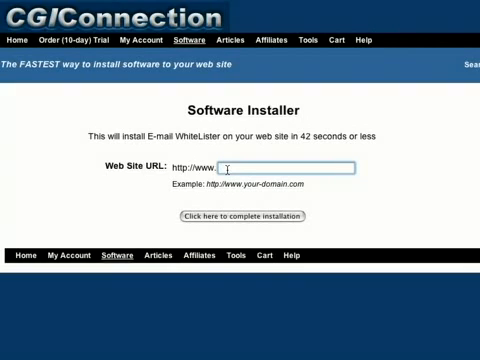
{"action": "type", "text": "truthin7"}
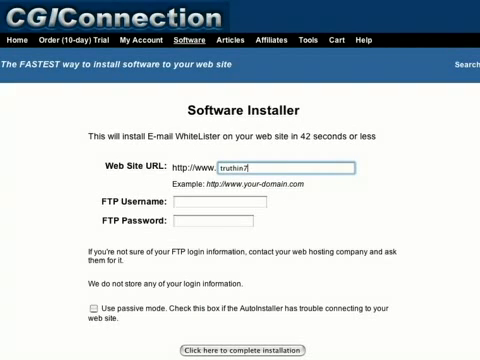
{"action": "type", "text": "7minutes.com"}
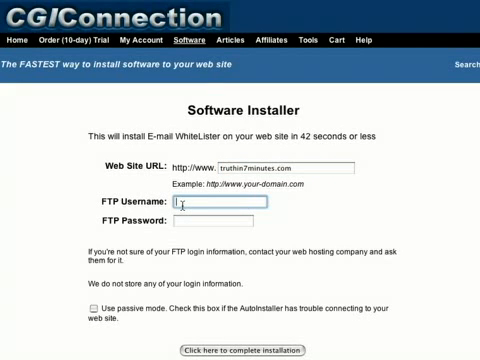
{"action": "type", "text": "truthin"}
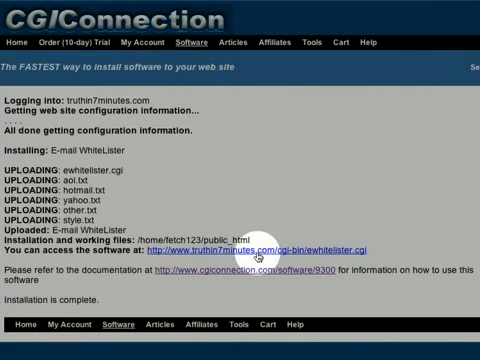
Follow the access link to the installed ewhitelister.cgi software
{"action": "left_click", "coordinate": [263, 251]}
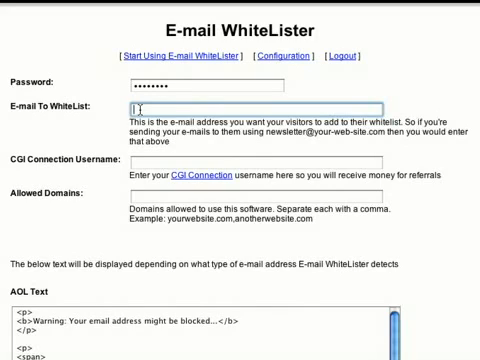
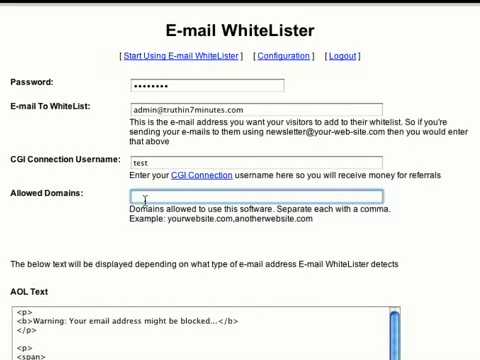
{"action": "type", "text": "truthin"}
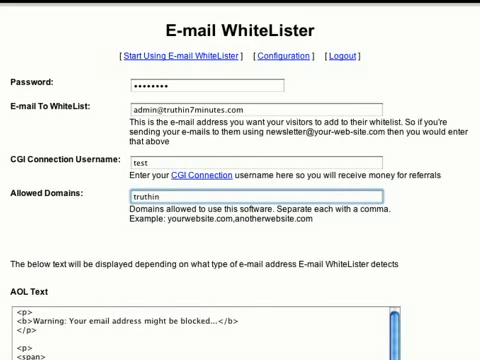
{"action": "type", "text": "7minutes.com"}
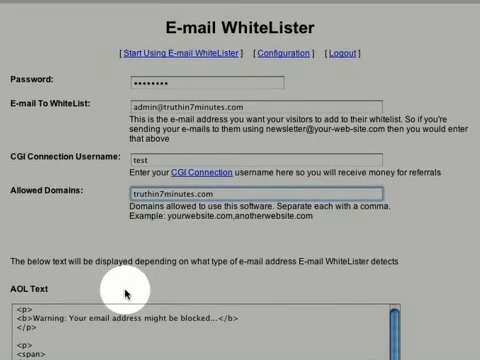
Scroll through the Yahoo and other e-mail whitelisting texts on the Configuration page
{"action": "scroll", "scroll_direction": "down", "scroll_amount": 3}
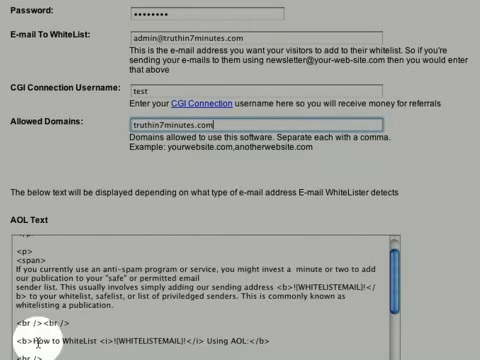
{"action": "scroll", "scroll_direction": "down", "scroll_amount": 3}
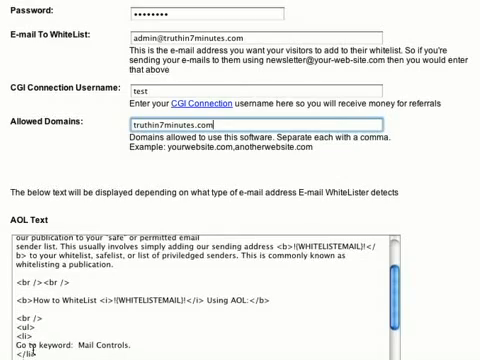
{"action": "scroll", "scroll_direction": "down", "scroll_amount": 3}
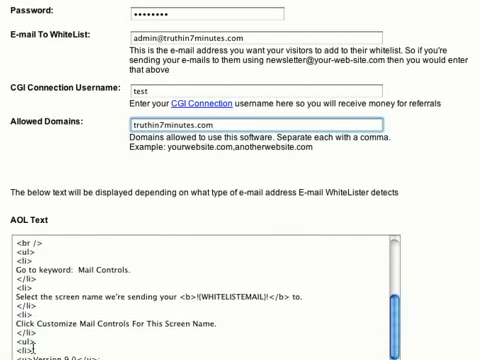
{"action": "scroll", "scroll_direction": "down", "scroll_amount": 3}
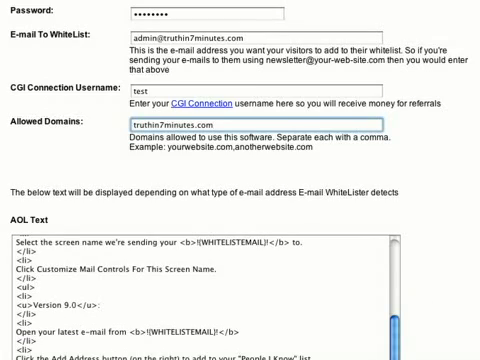
{"action": "scroll", "scroll_direction": "down", "scroll_amount": 3}
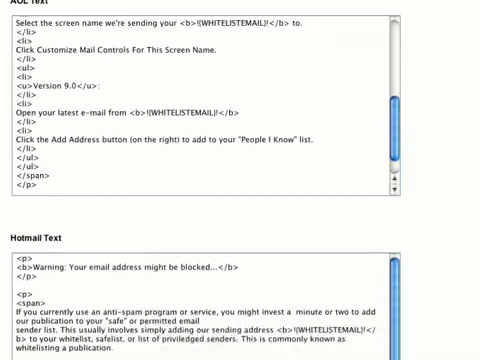
{"action": "scroll", "scroll_direction": "down", "scroll_amount": 3}
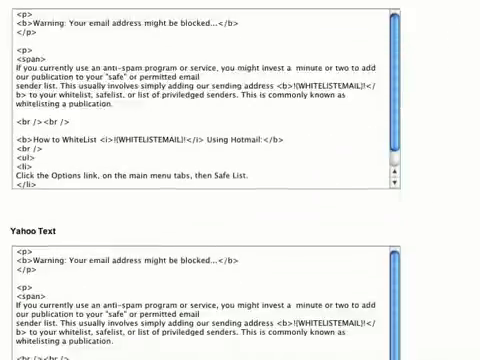
{"action": "scroll", "scroll_direction": "down", "scroll_amount": 3}
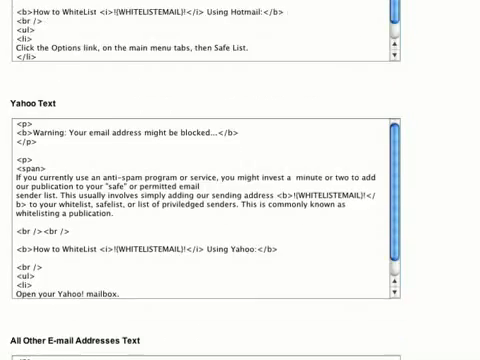
{"action": "scroll", "scroll_direction": "down", "scroll_amount": 3}
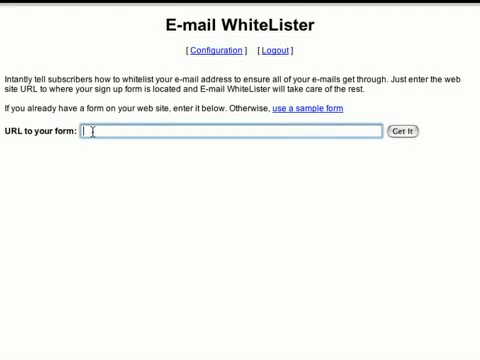
{"action": "type", "text": "http://"}
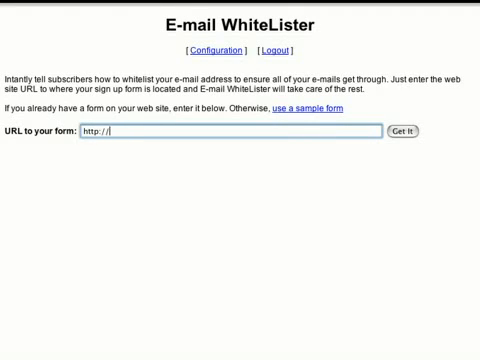
{"action": "type", "text": "www.truthin7 m"}
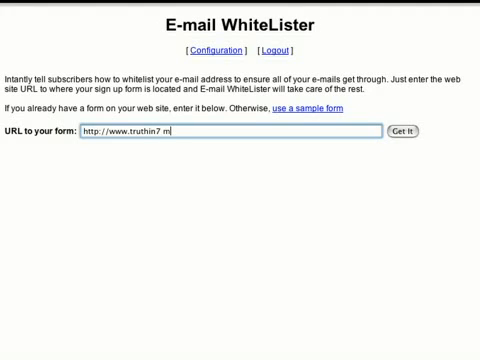
{"action": "type", "text": "inutes.co"}
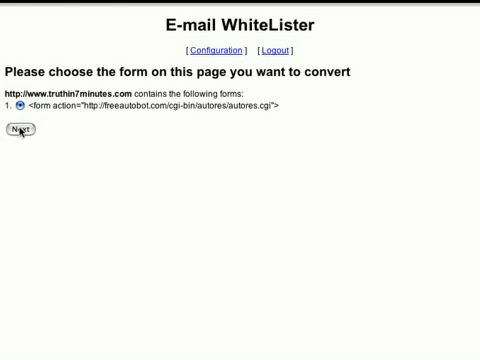
{"action": "left_click", "coordinate": [21, 132]}
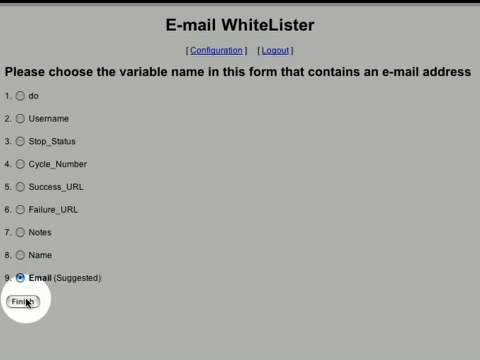
{"action": "left_click", "coordinate": [22, 298]}
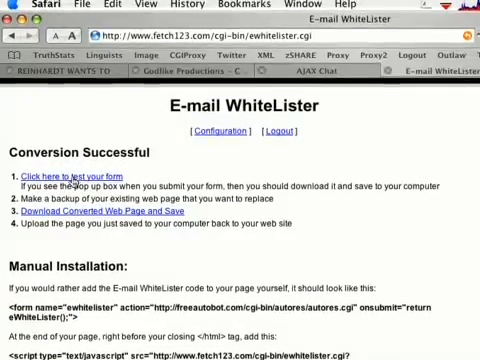
{"action": "left_click", "coordinate": [61, 177]}
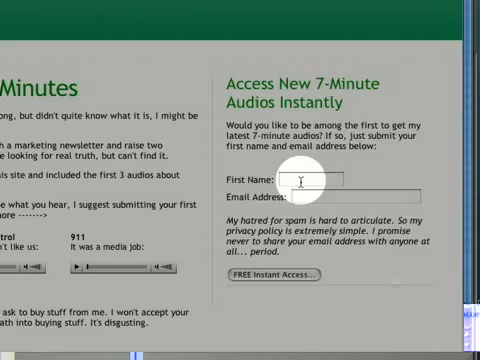
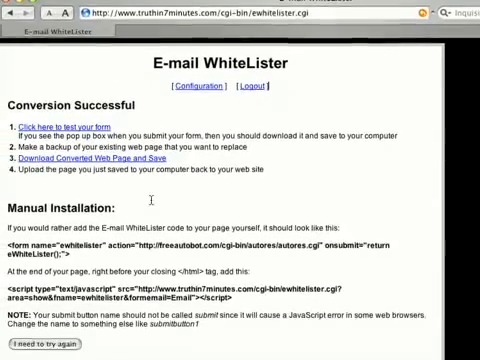
Select the <form name="ewhitelister"...> tag code under Manual Installation for copying
{"action": "scroll", "scroll_direction": "down", "scroll_amount": 3}
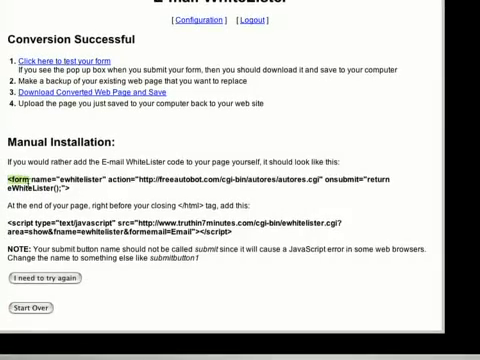
{"action": "scroll", "scroll_direction": "up", "scroll_amount": 3}
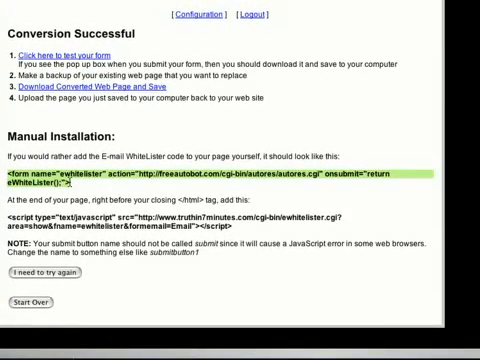
{"action": "left_click", "coordinate": [97, 8]}
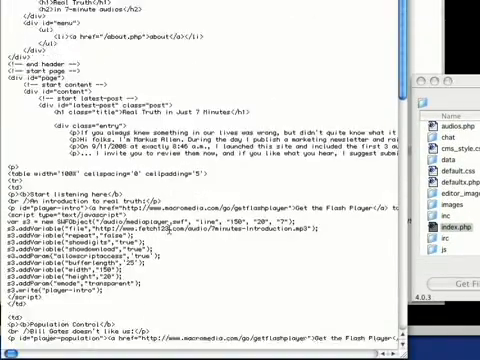
Paste the ewhitelister form tag over index.php's old autores.cgi form line
{"action": "scroll", "scroll_direction": "down", "scroll_amount": 3}
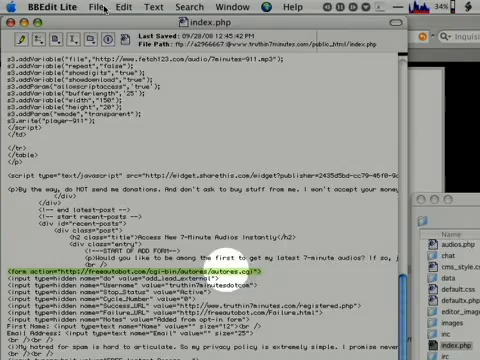
{"action": "left_click", "coordinate": [122, 9]}
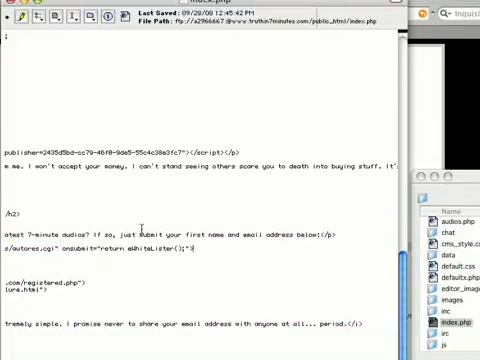
{"action": "scroll", "scroll_direction": "down", "scroll_amount": 3}
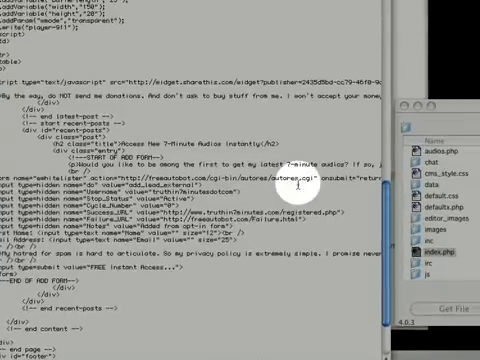
{"action": "scroll", "scroll_direction": "down", "scroll_amount": 3}
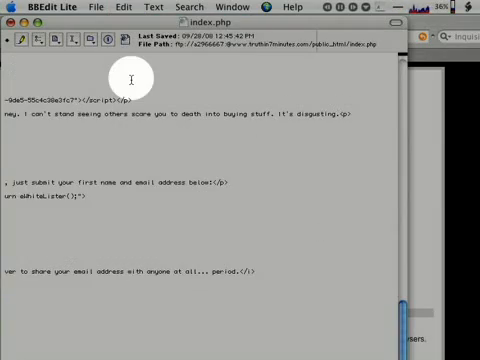
{"action": "scroll", "scroll_direction": "down", "scroll_amount": 3}
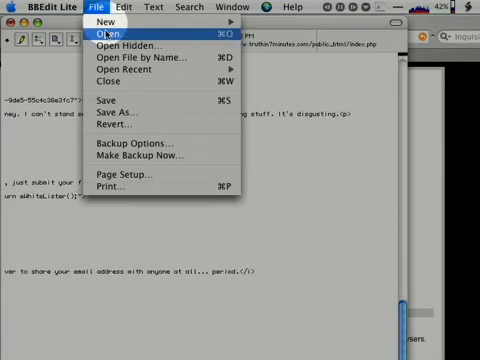
{"action": "mouse_move", "coordinate": [108, 102]}
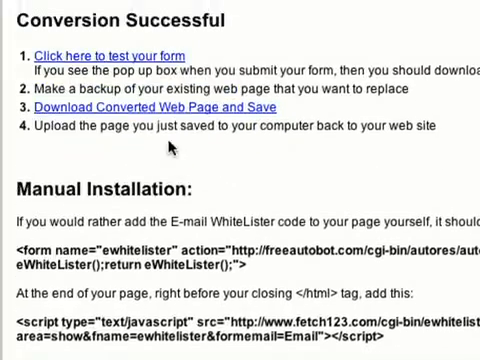
Scroll the Conversion Successful page back to its installation steps and script code
{"action": "scroll", "scroll_direction": "up", "scroll_amount": 3}
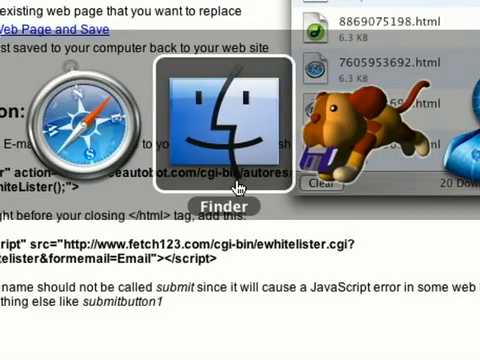
In Finder, rename the downloaded 7605953692.html to index.php
{"action": "left_click", "coordinate": [232, 130]}
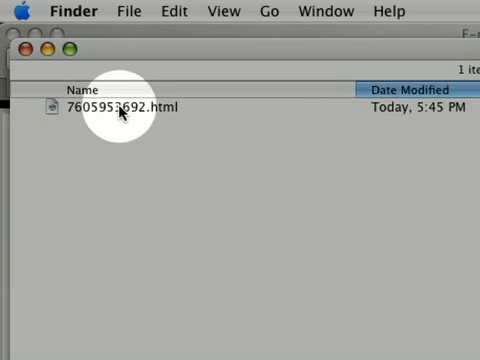
{"action": "left_click", "coordinate": [120, 107]}
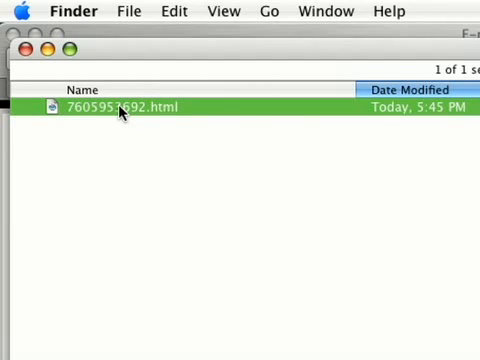
{"action": "type", "text": "index"}
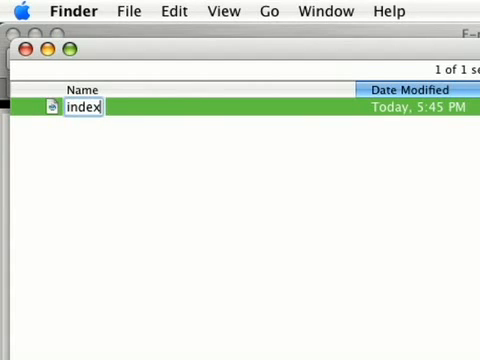
{"action": "type", "text": ".php"}
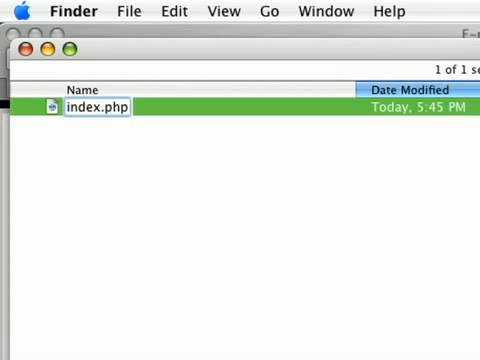